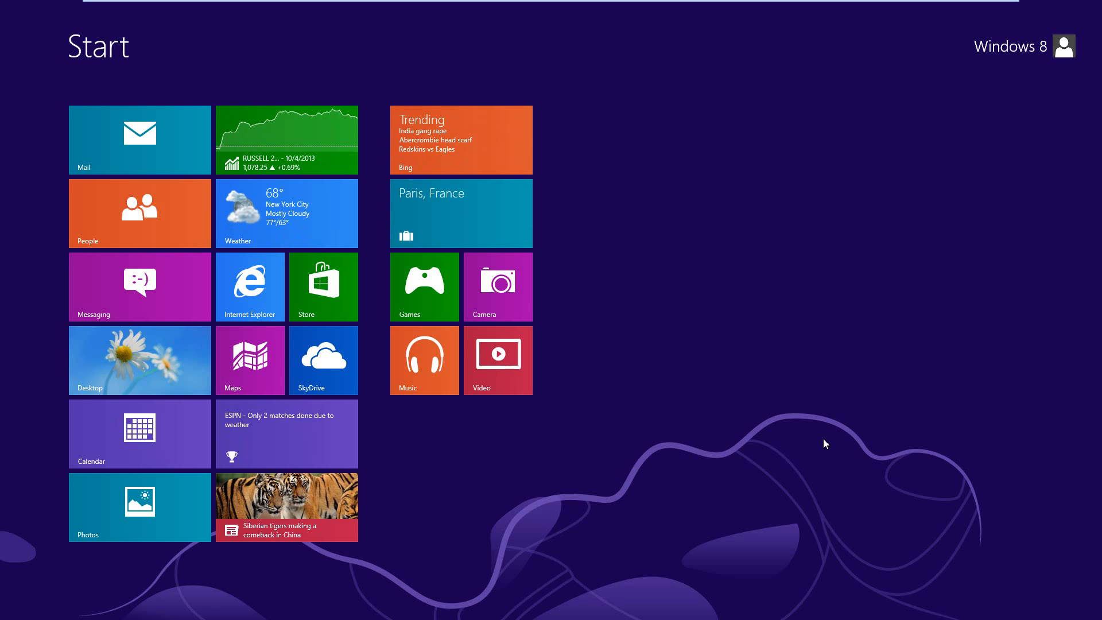
mouse_move(563, 445)
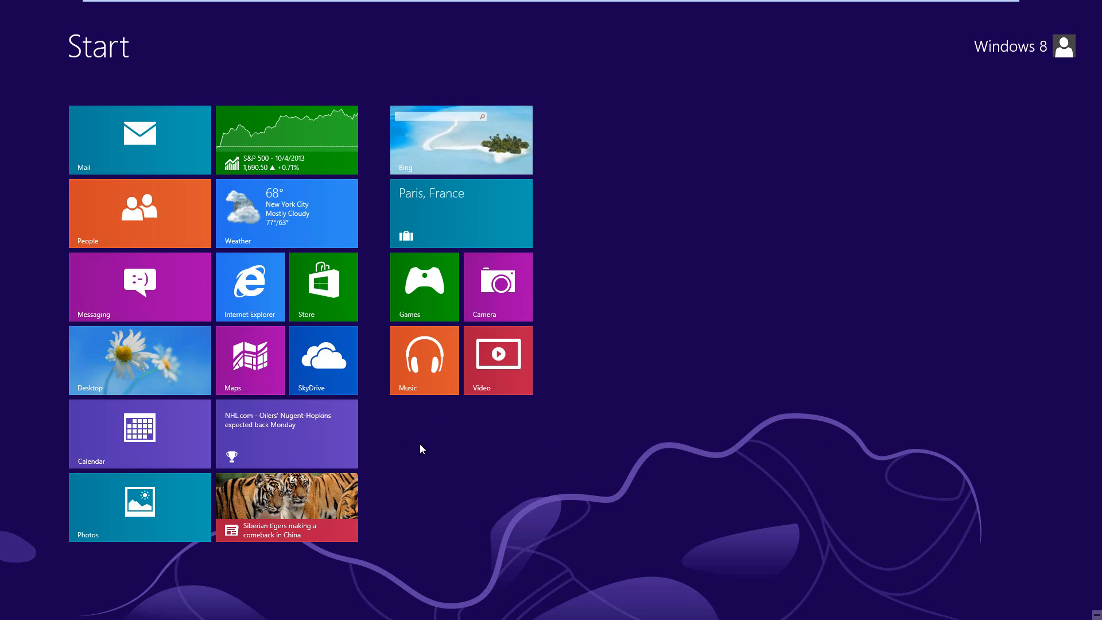
Switch from the Start screen to the desktop using the Desktop tile
left_click(140, 361)
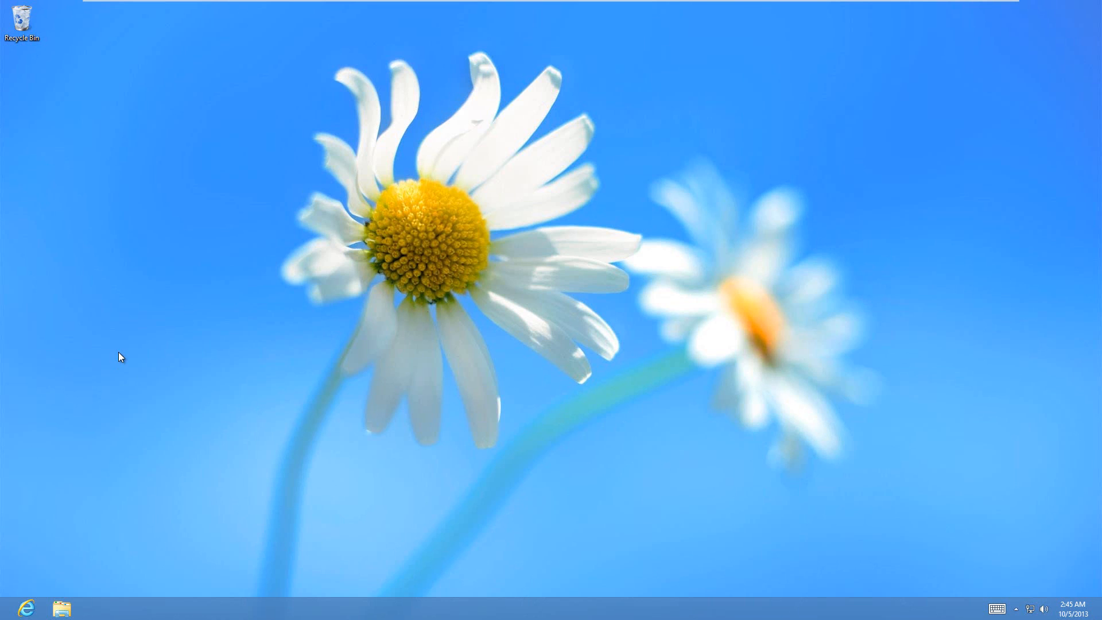
mouse_move(303, 365)
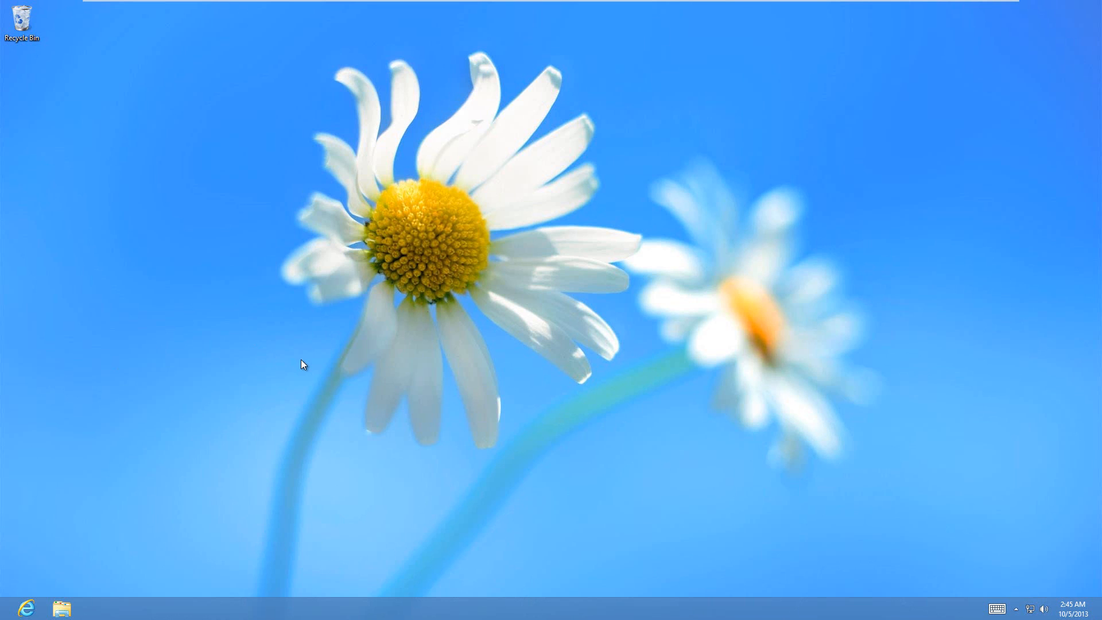
mouse_move(235, 372)
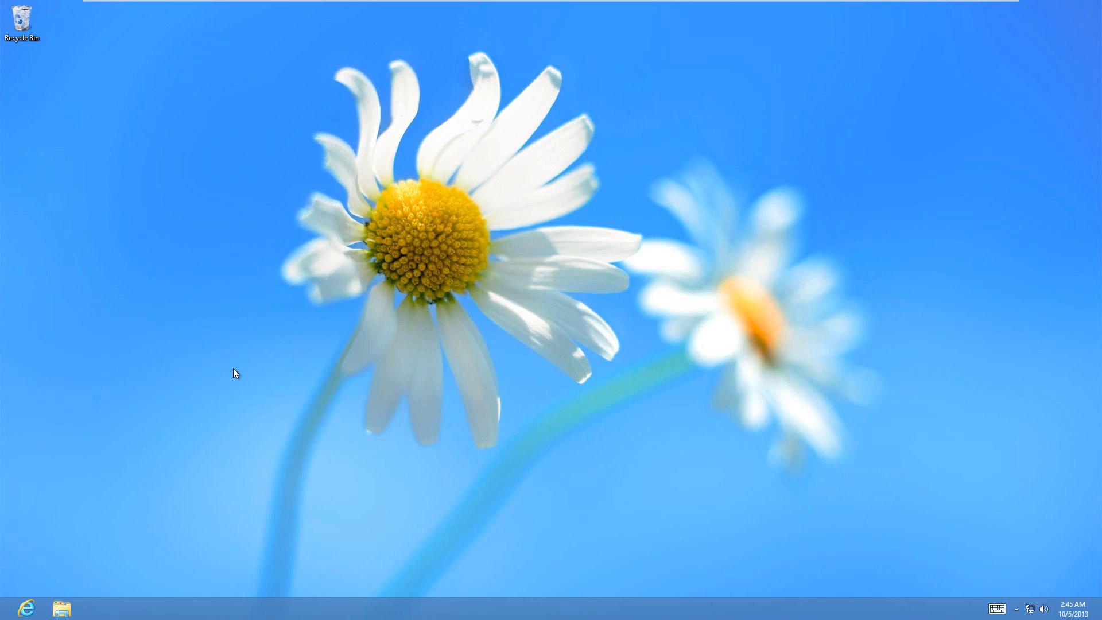
Start a new desktop shortcut targeting 'shutdown /p' and advance to the naming page
right_click(234, 373)
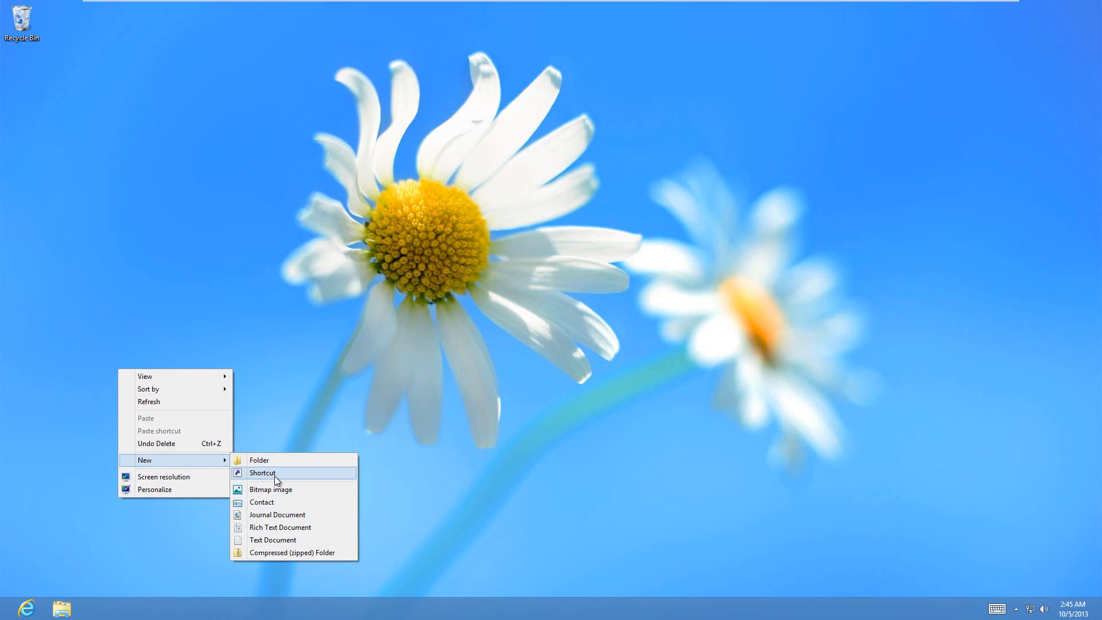
left_click(262, 472)
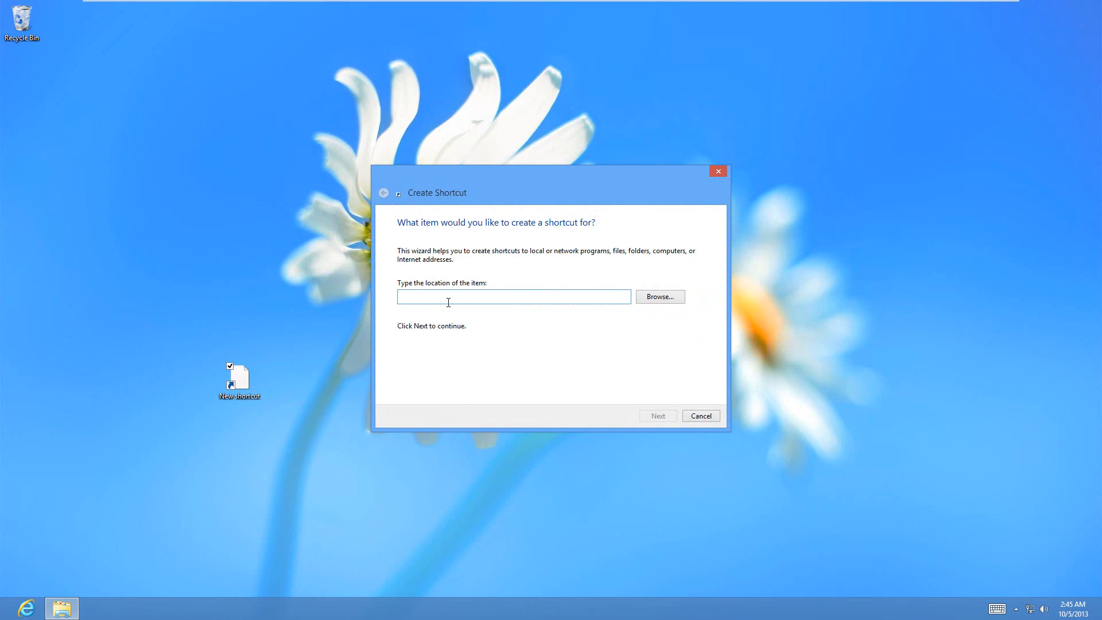
mouse_move(509, 298)
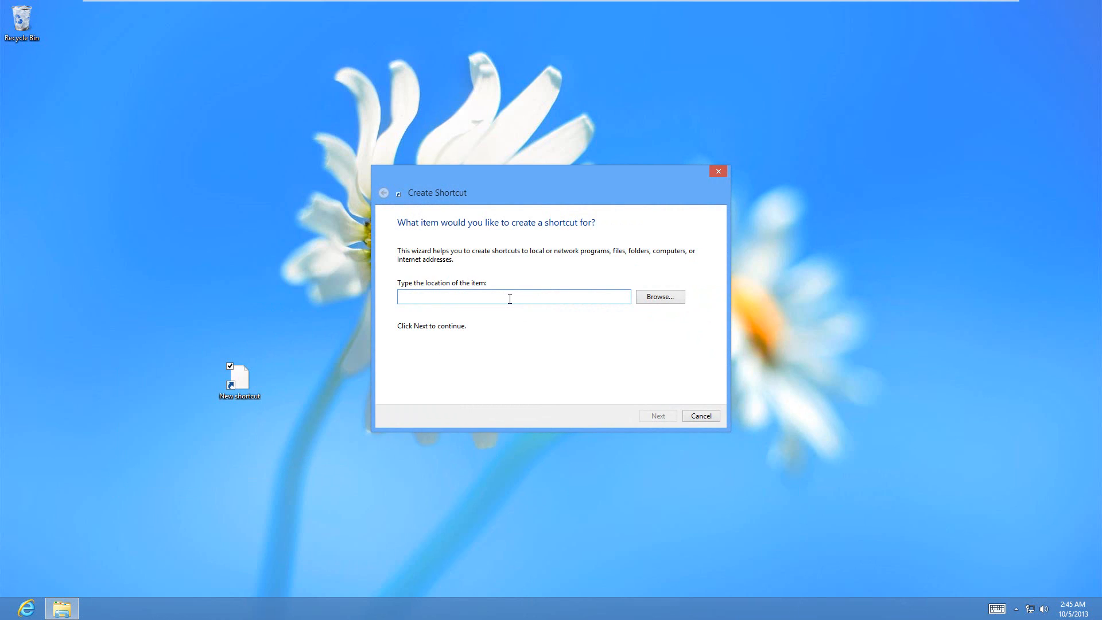
type("shut")
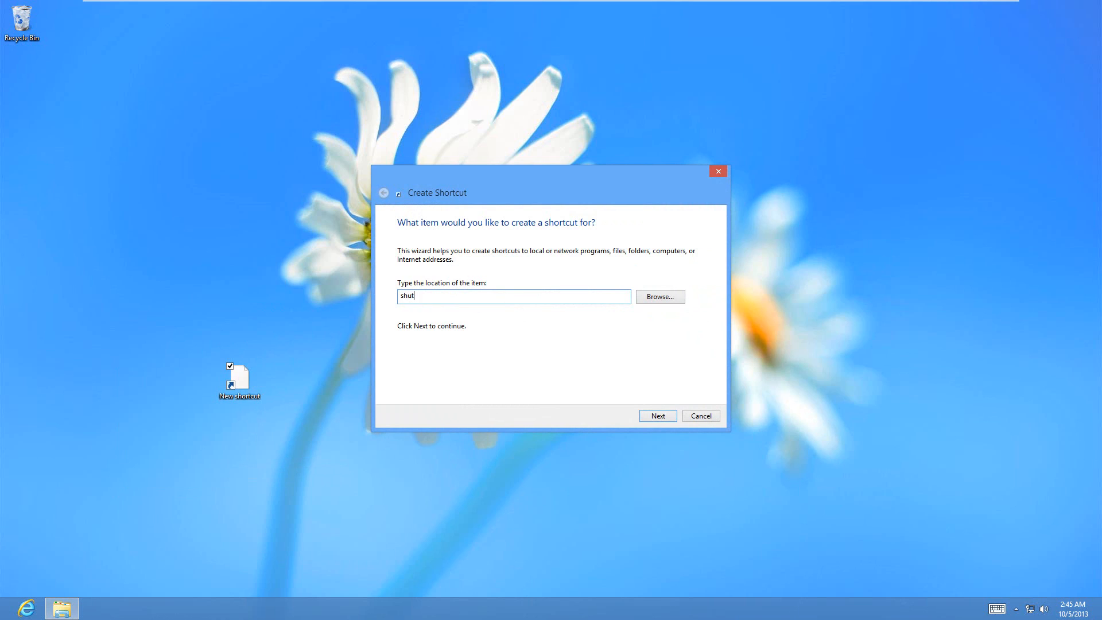
type("down")
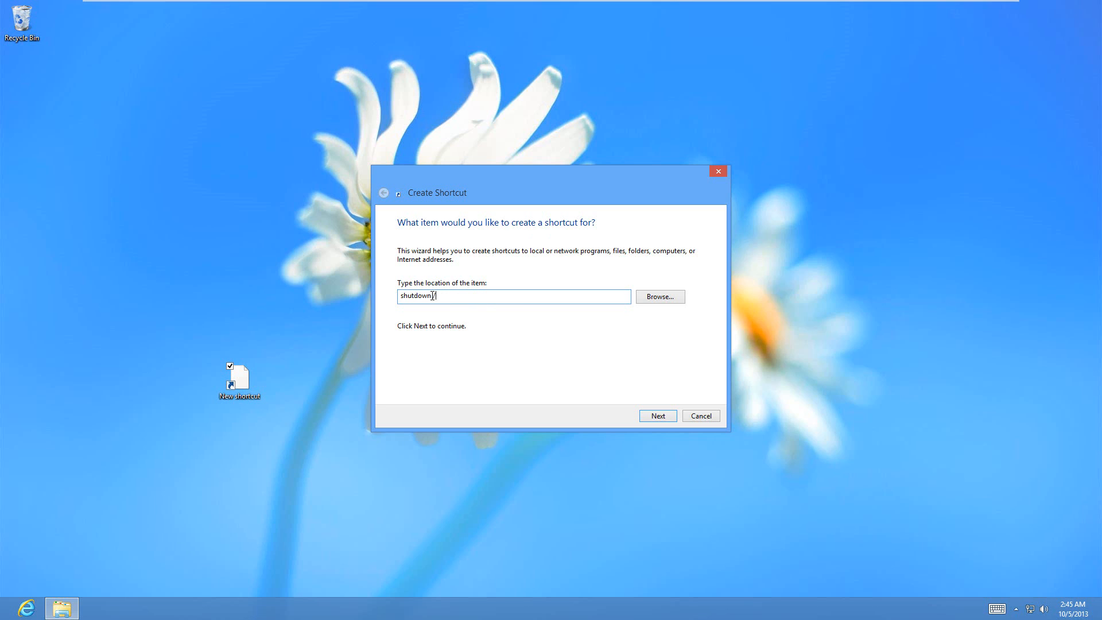
type("/p")
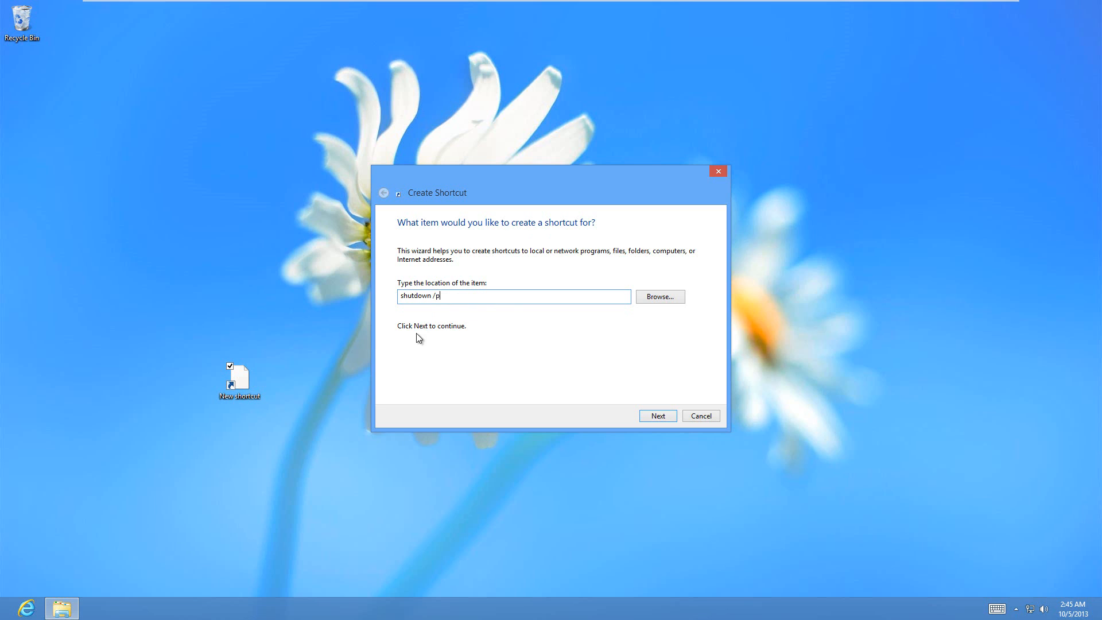
mouse_move(443, 310)
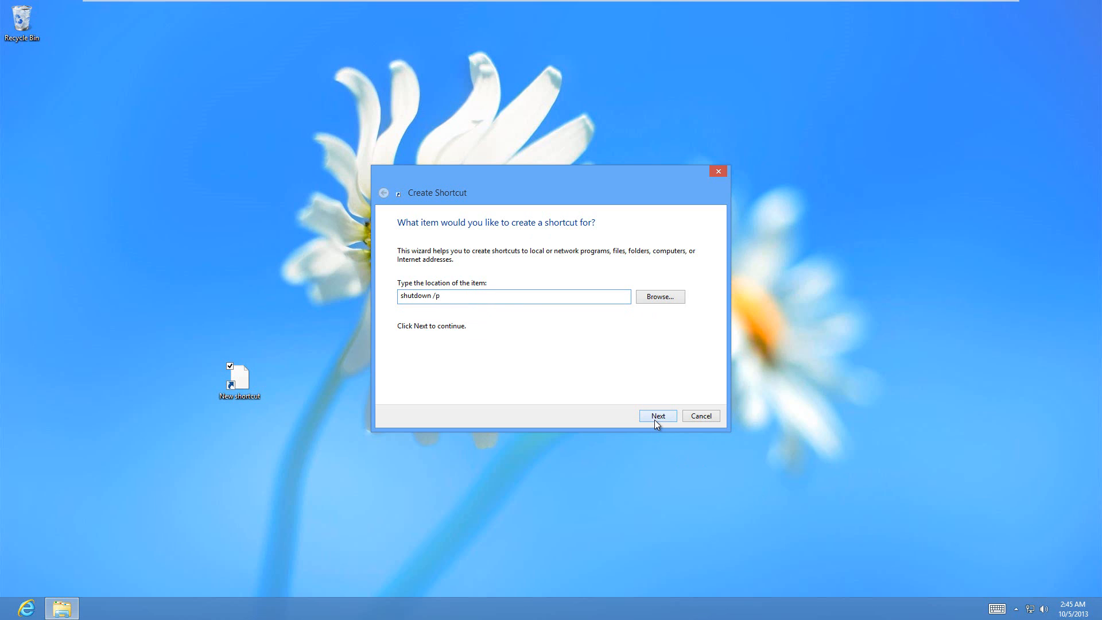
left_click(657, 416)
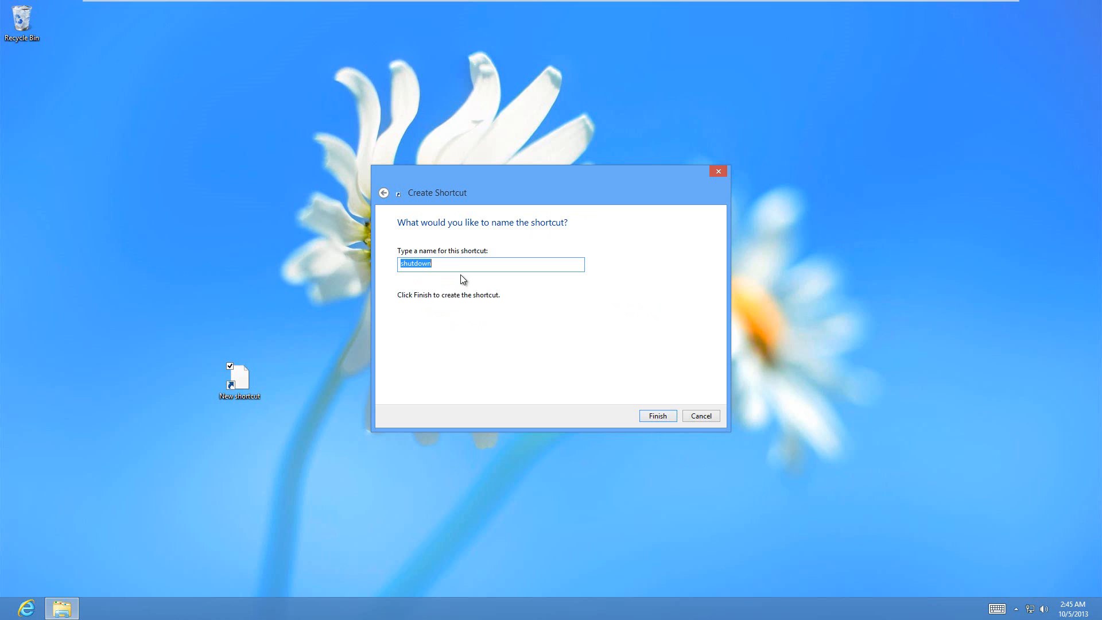
mouse_move(638, 439)
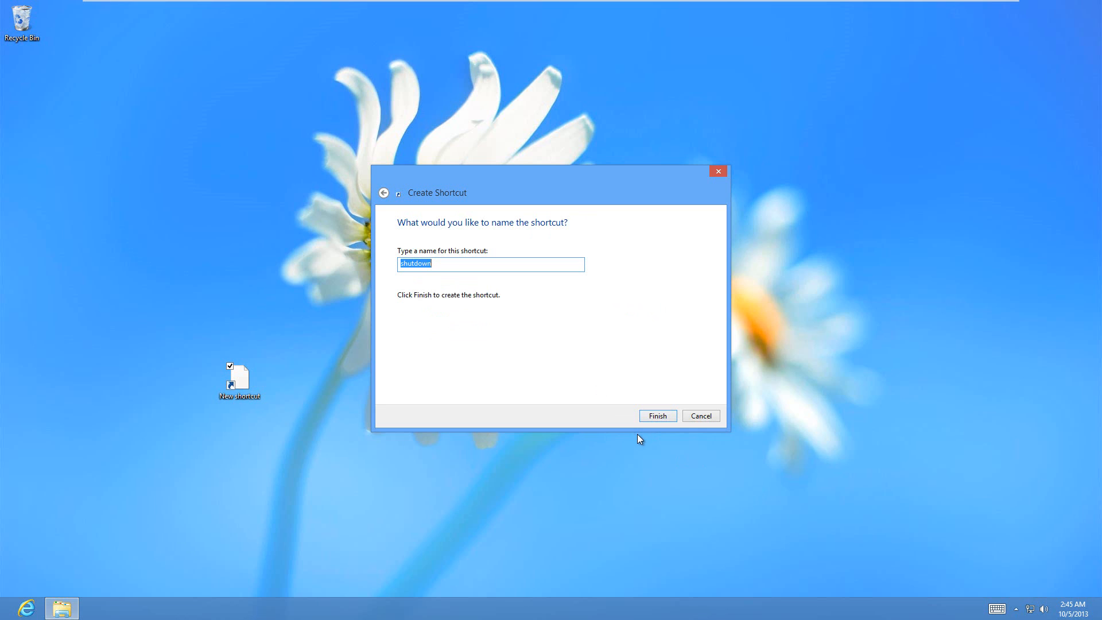
Finish the shortcut with the default name 'shutdown' and bring up its context menu
left_click(657, 416)
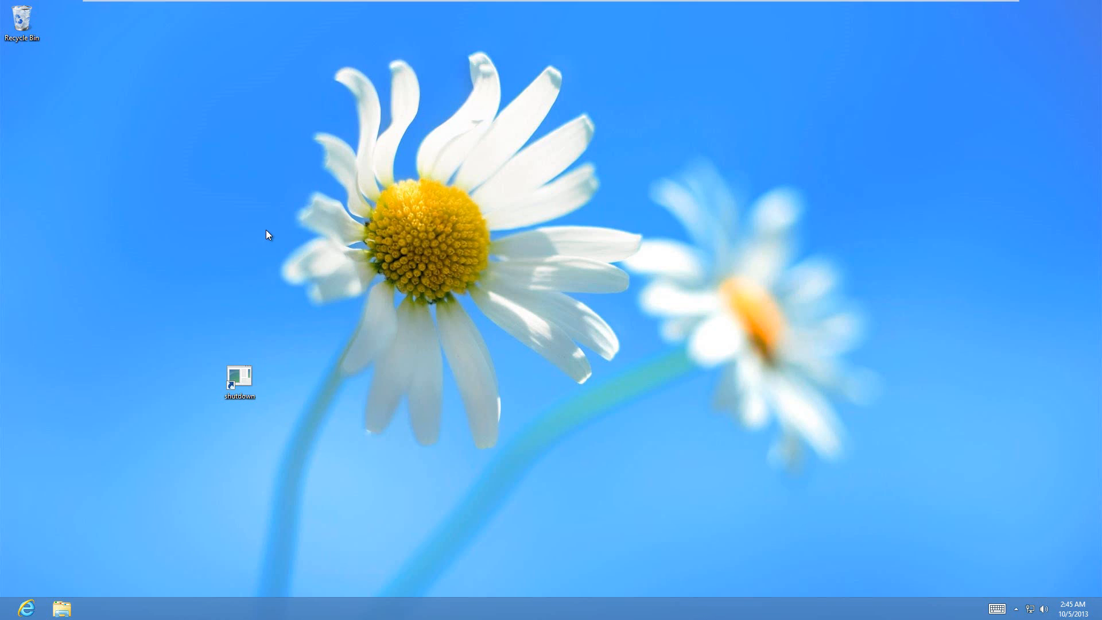
mouse_move(238, 383)
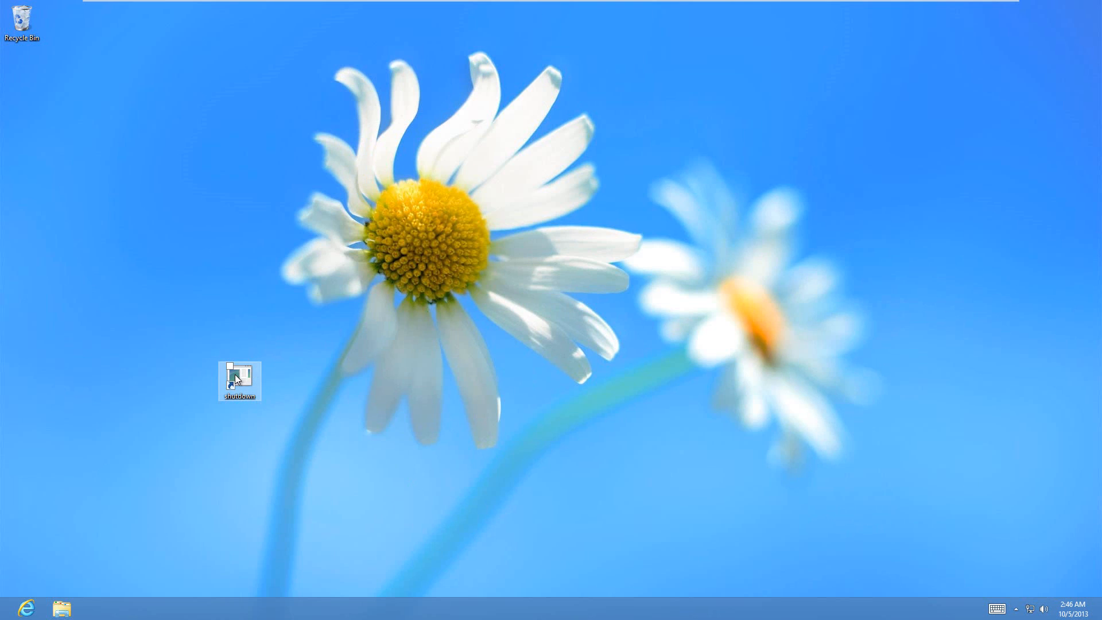
right_click(239, 381)
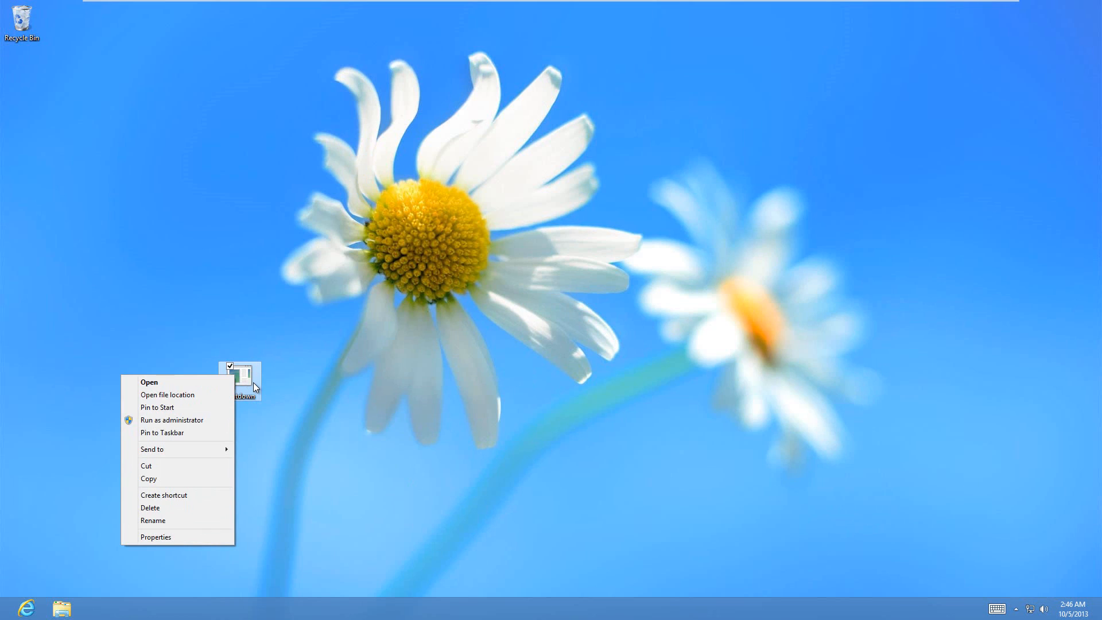
Pin the shutdown shortcut to Start, check the tile, and return to the desktop
left_click(126, 447)
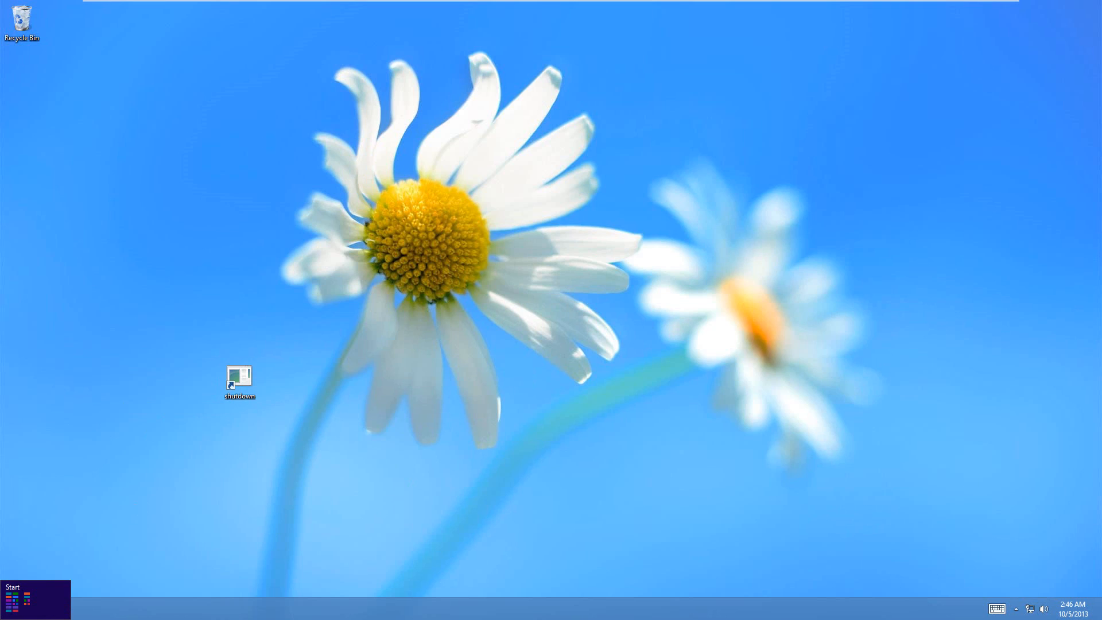
left_click(12, 586)
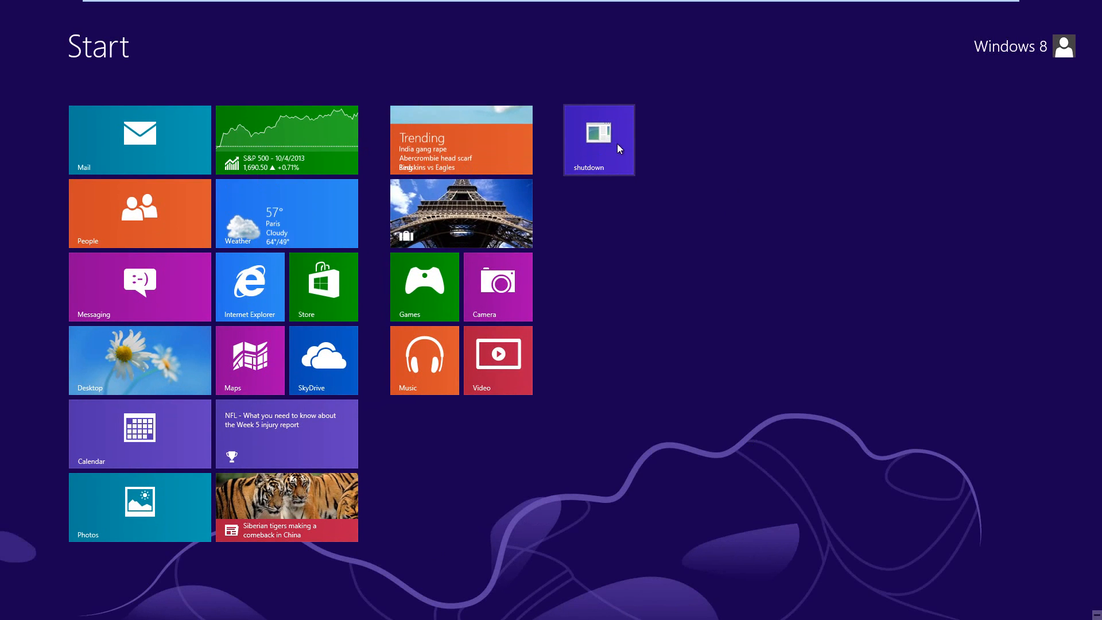
mouse_move(787, 505)
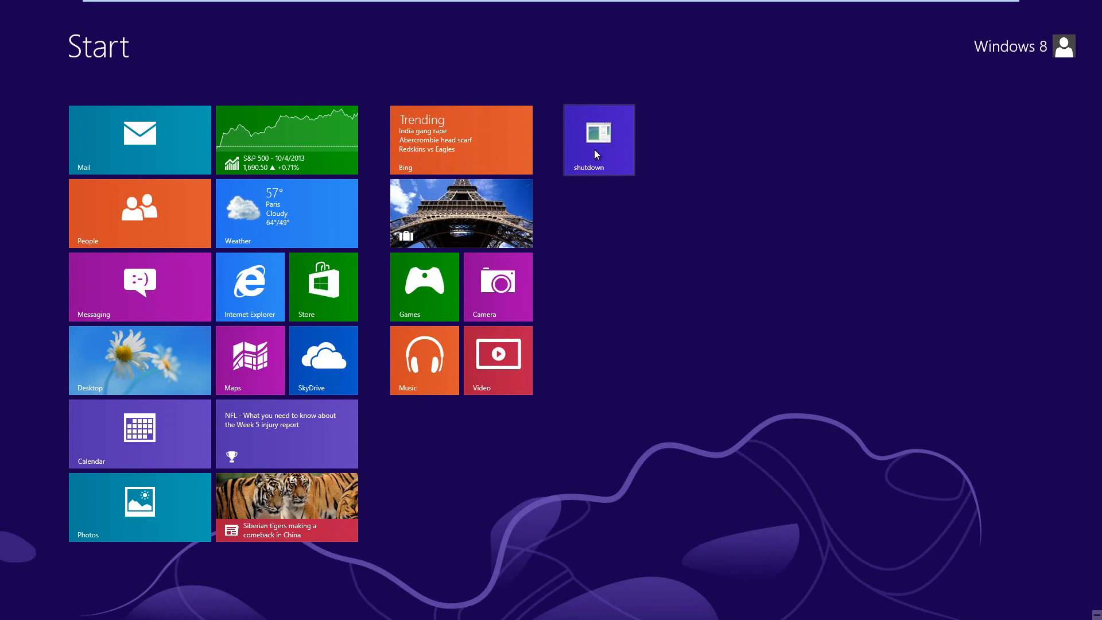
left_click(139, 360)
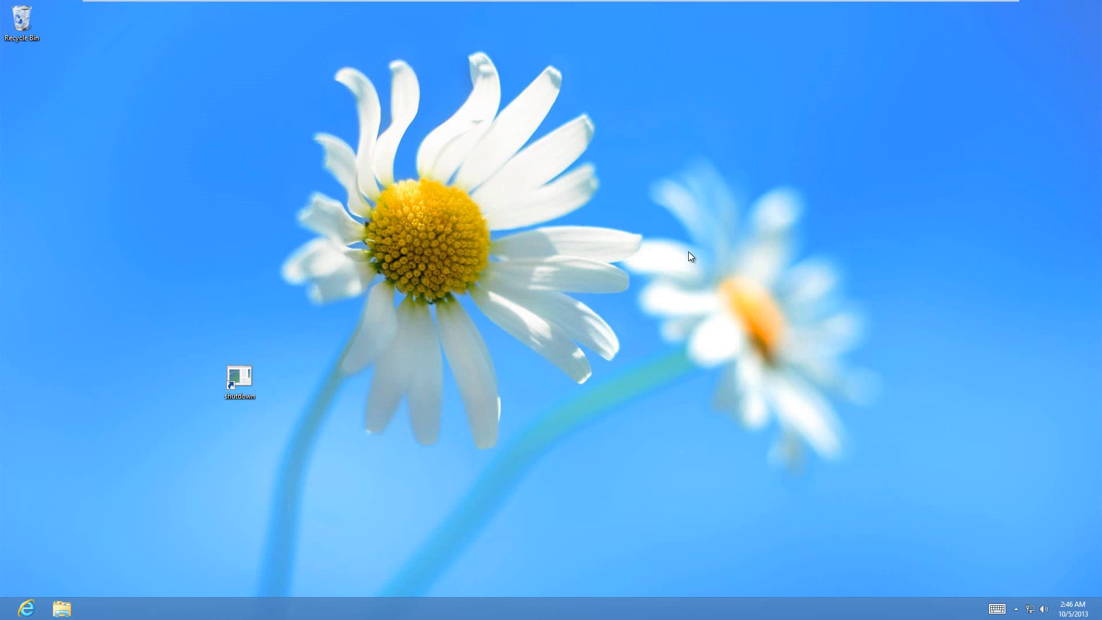
Set the shutdown shortcut's icon to the red power icon through its Properties
right_click(238, 378)
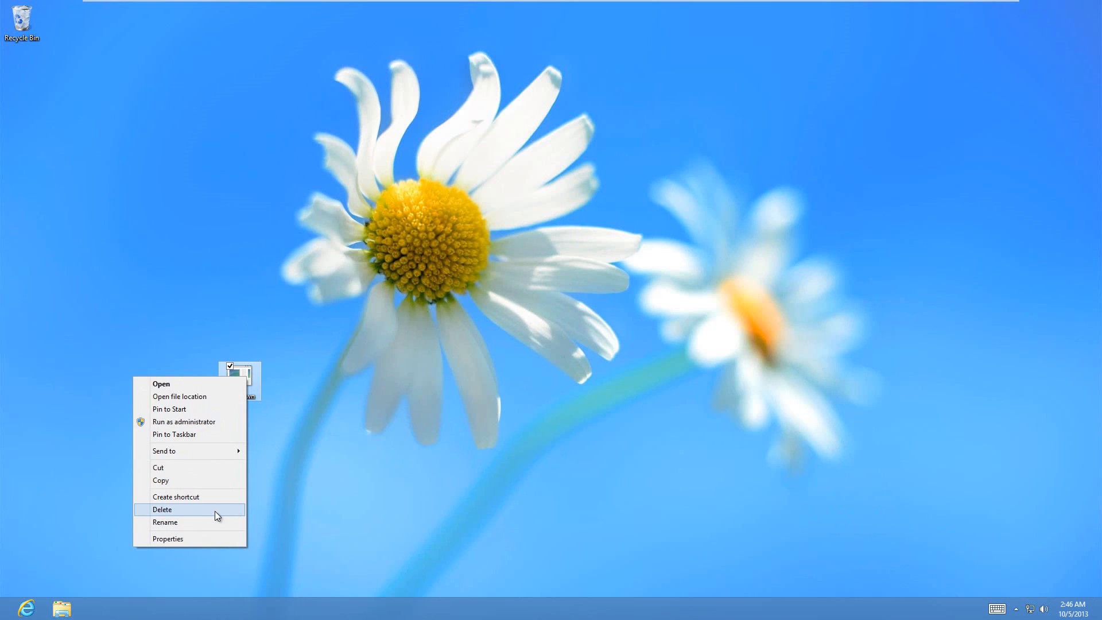
left_click(167, 539)
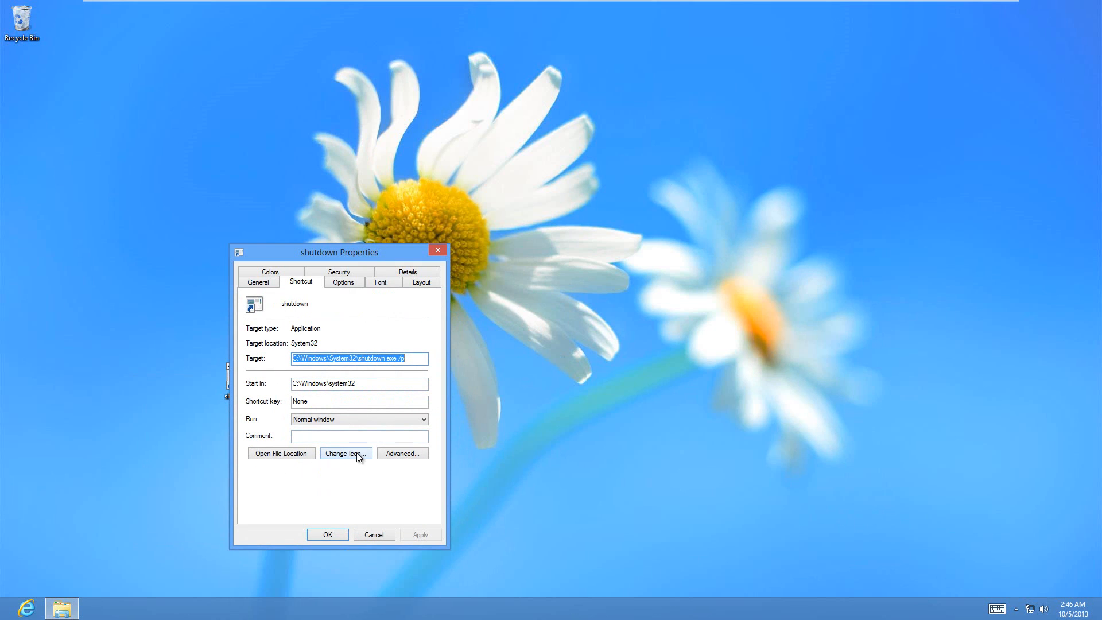
left_click(345, 453)
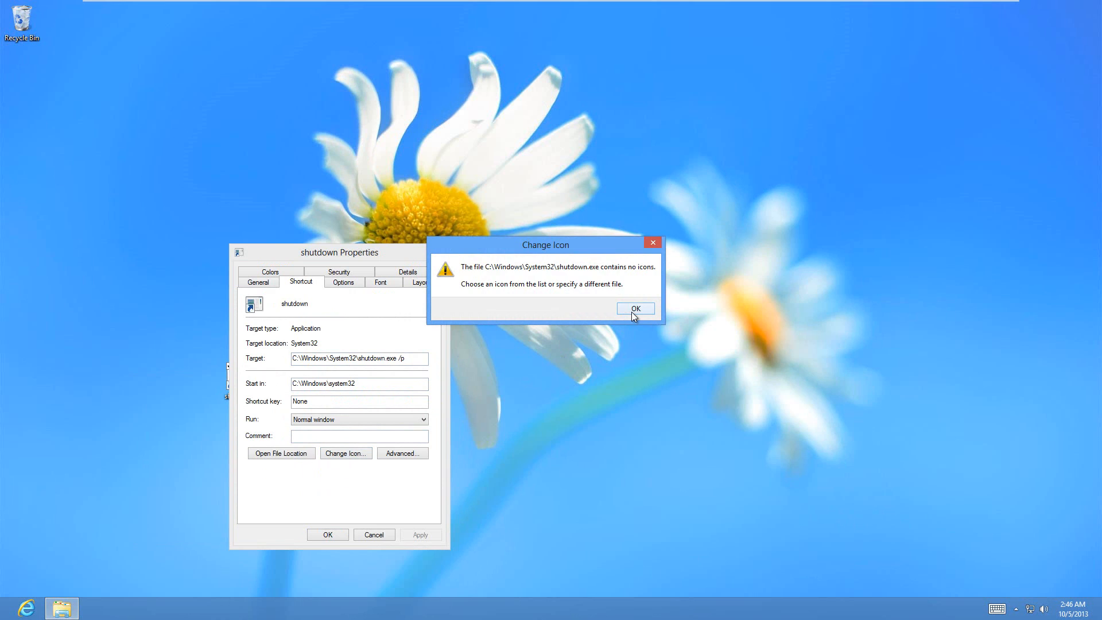
left_click(635, 309)
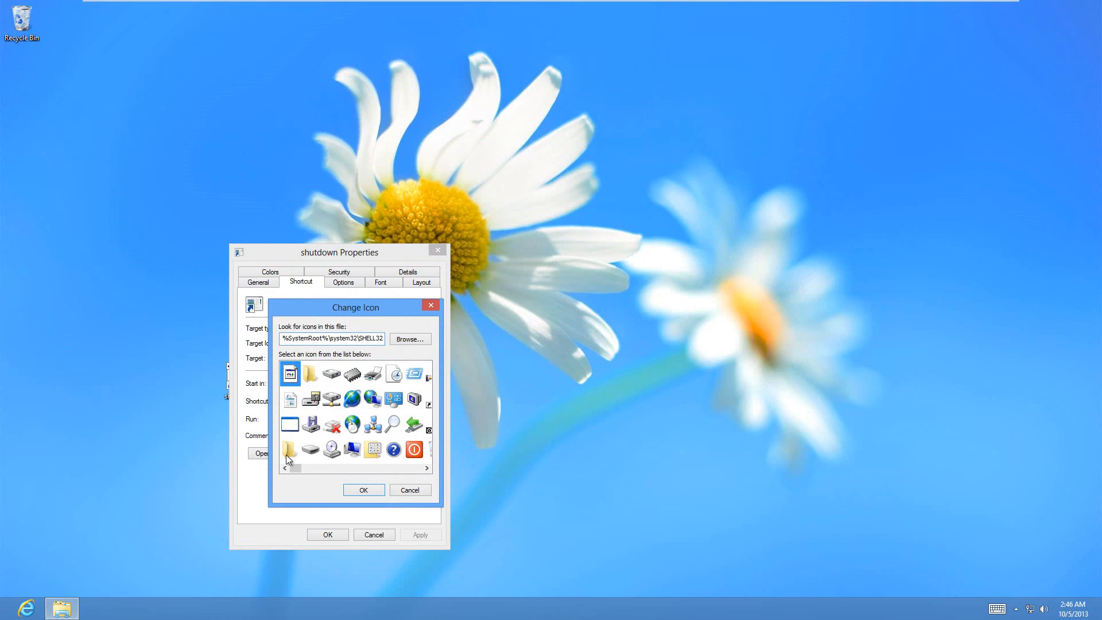
left_click(429, 469)
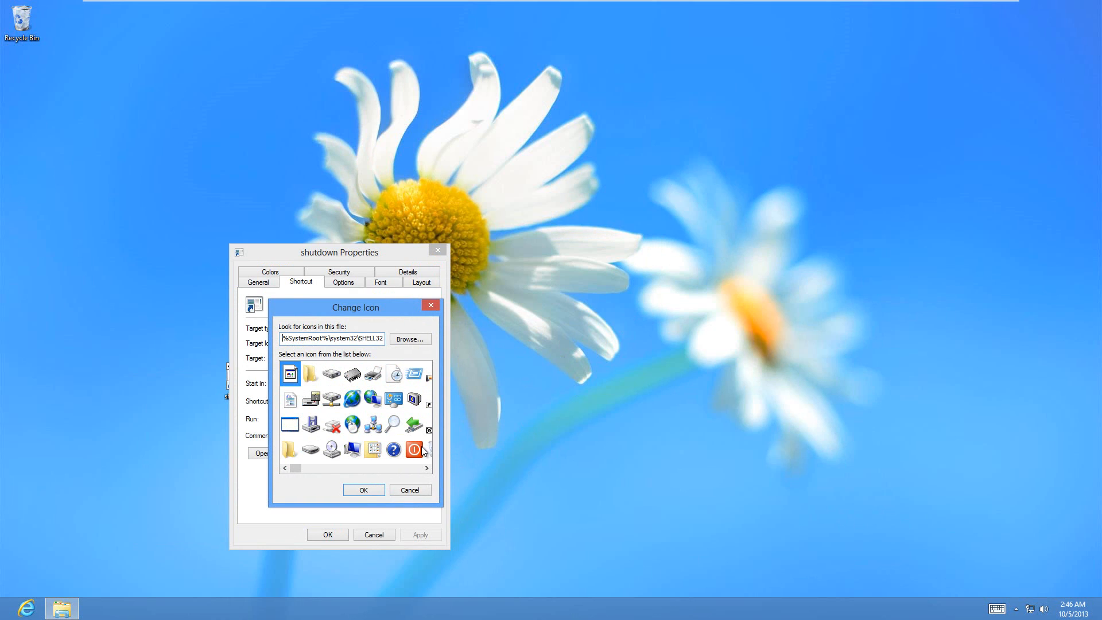
left_click(363, 490)
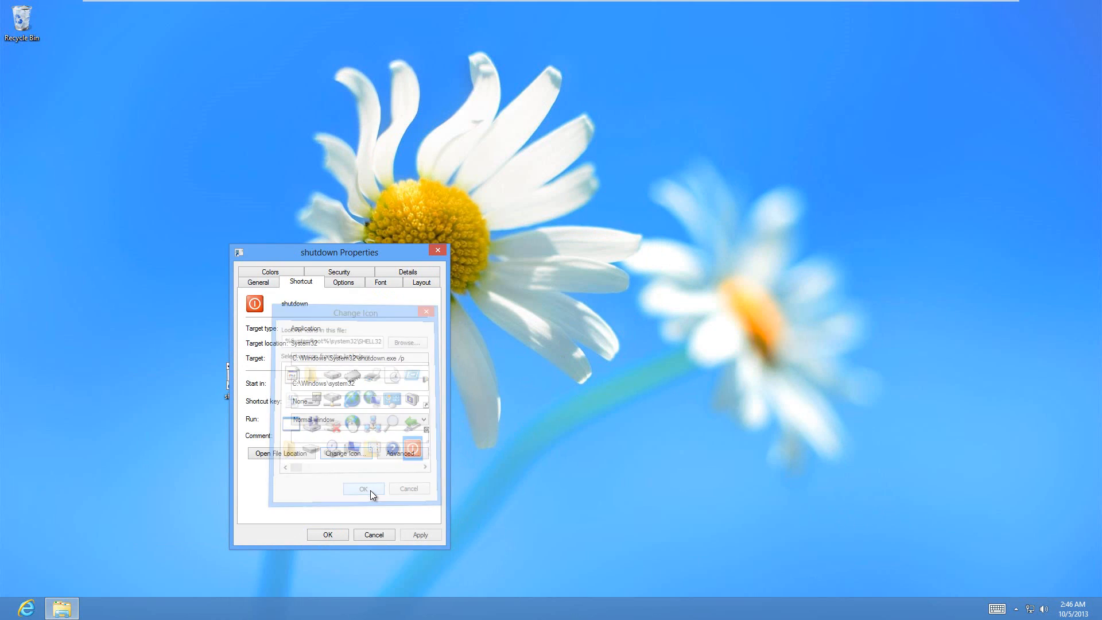
left_click(363, 489)
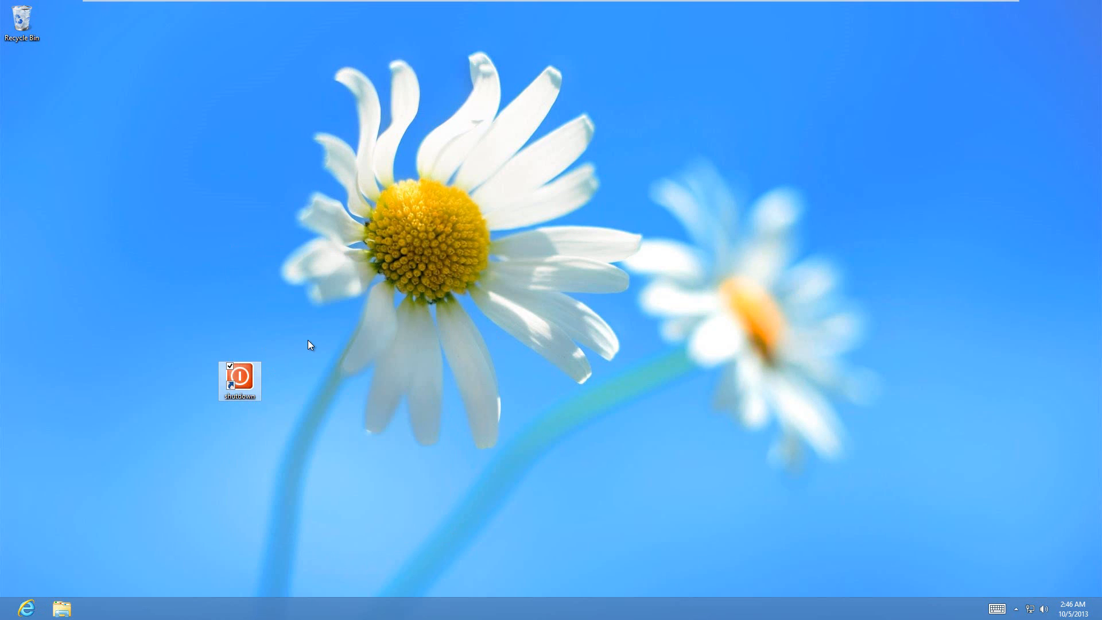
mouse_move(11, 608)
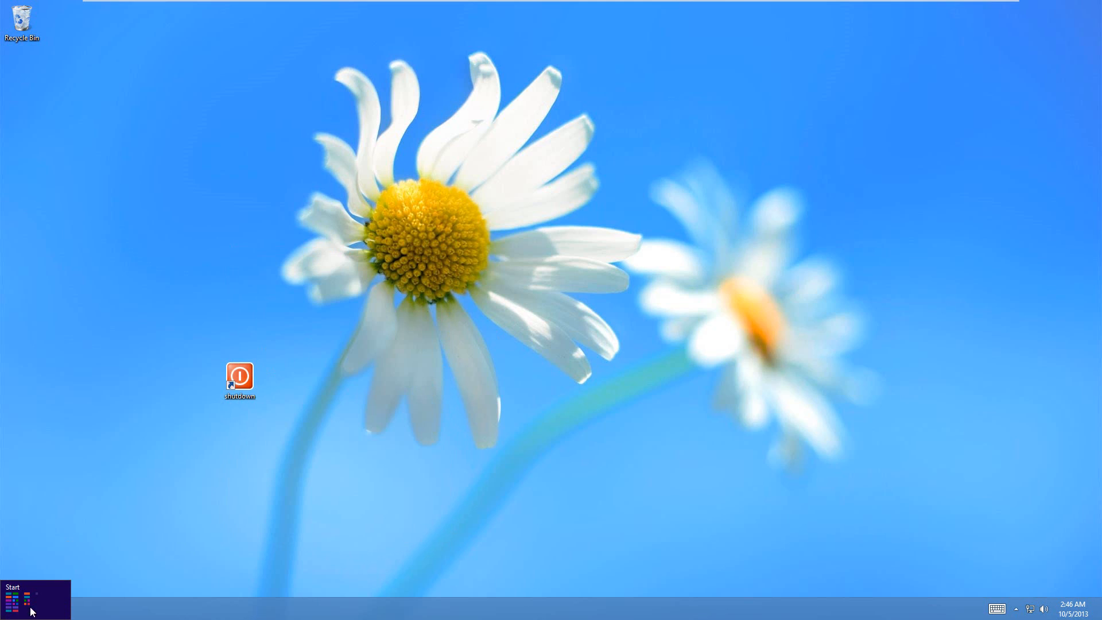
Run the red-icon shutdown shortcut so the PC shuts down
left_click(11, 596)
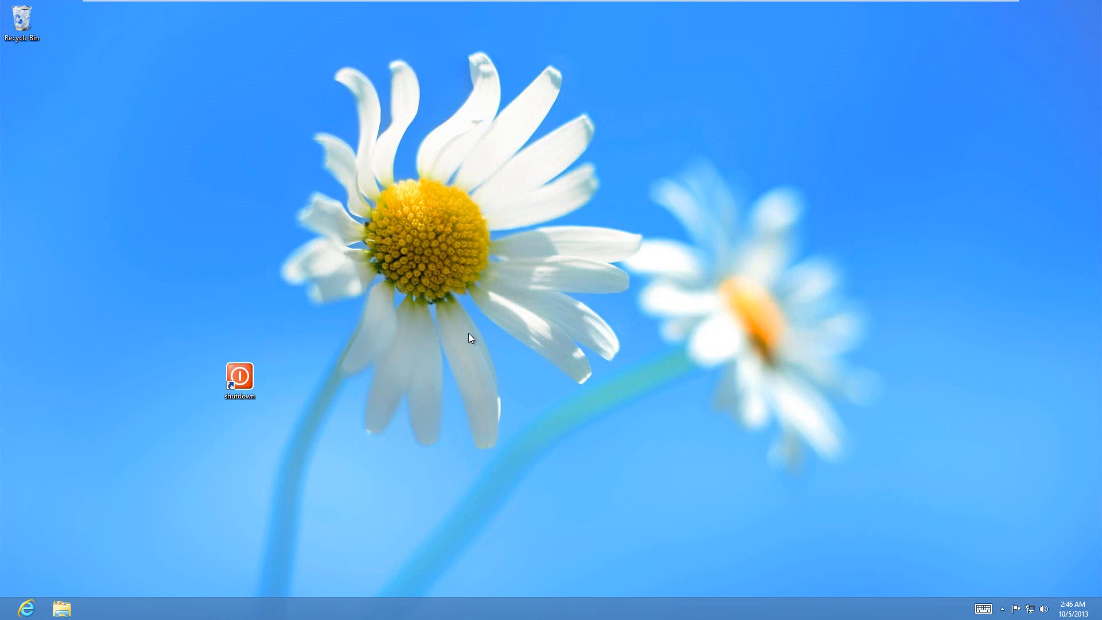
mouse_move(467, 342)
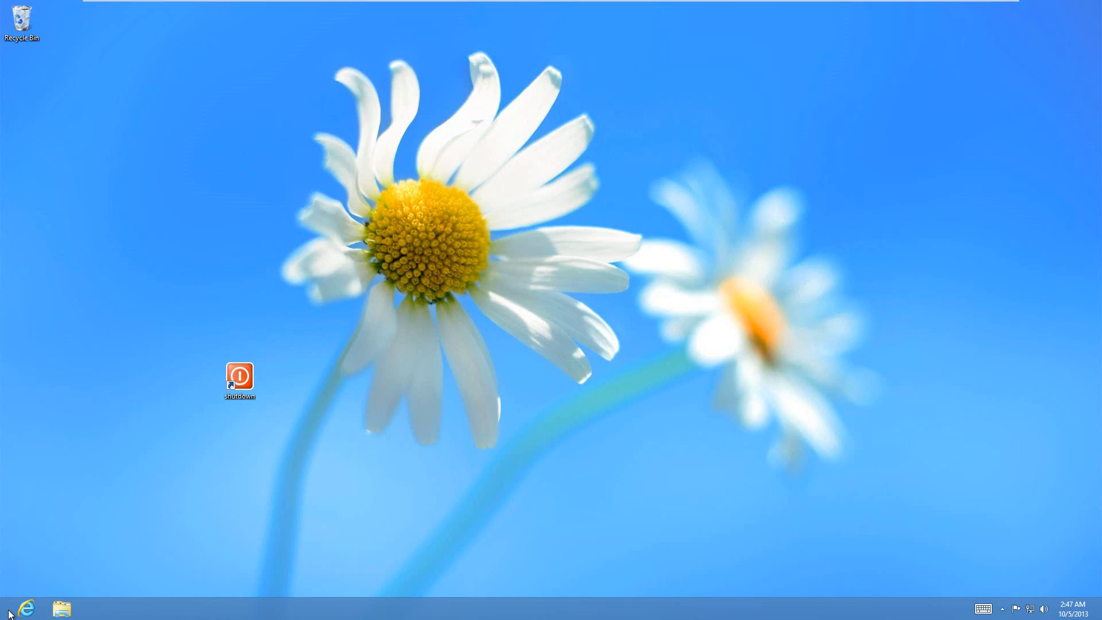
mouse_move(545, 278)
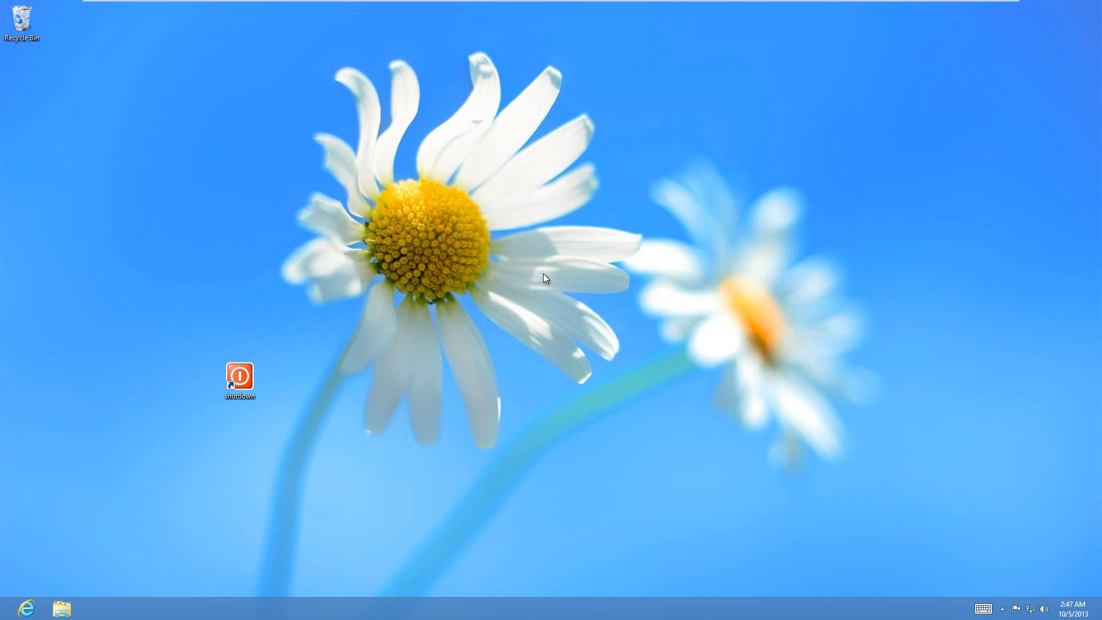
mouse_move(431, 286)
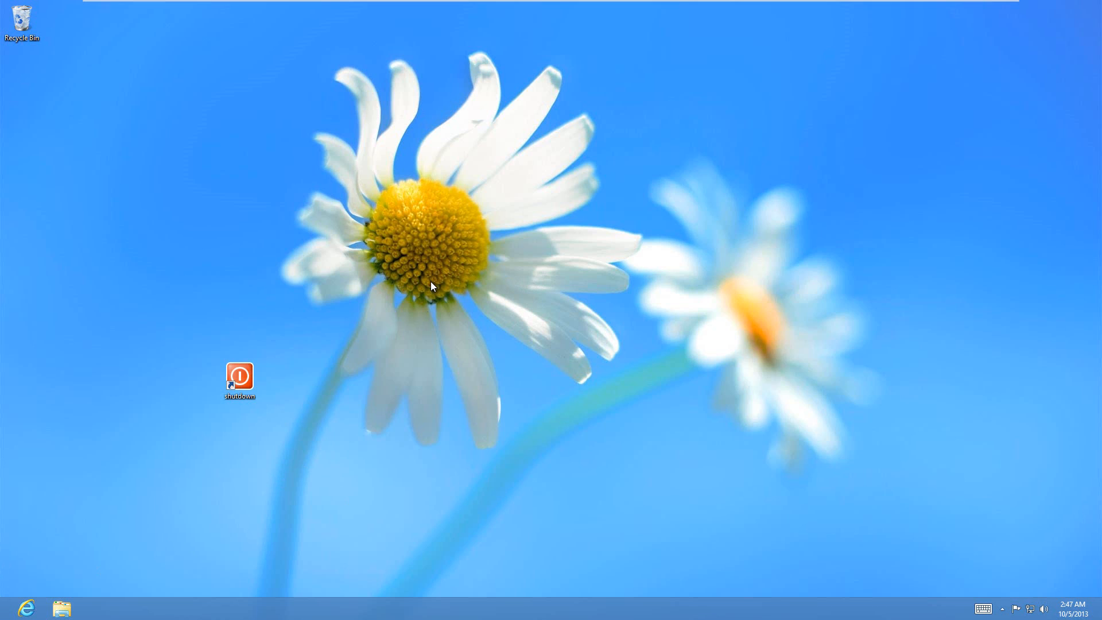
mouse_move(243, 380)
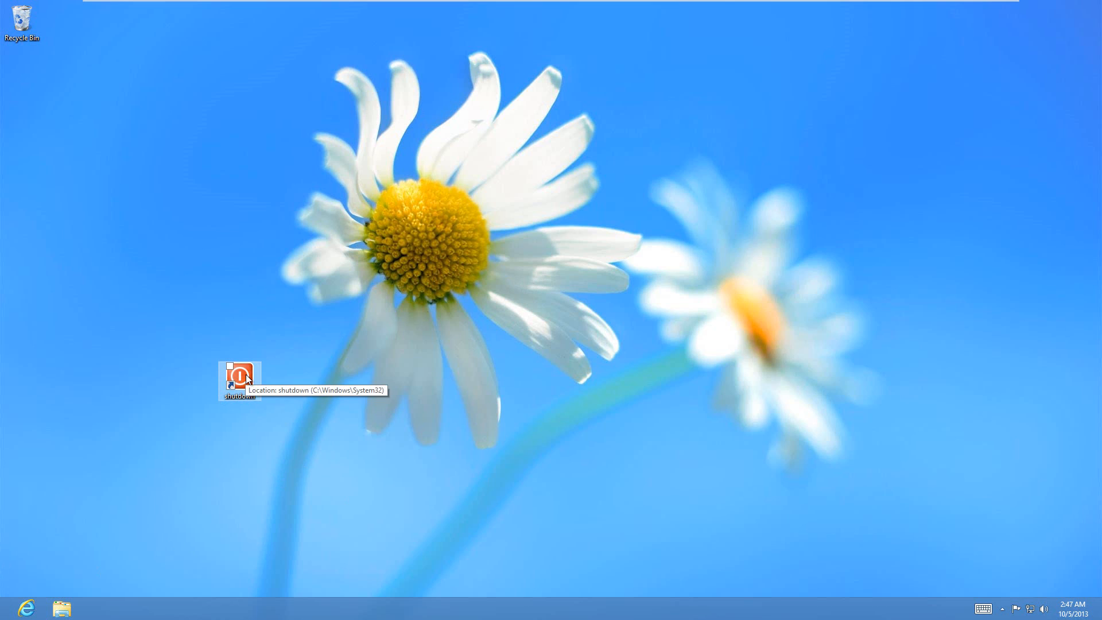
double_click(240, 370)
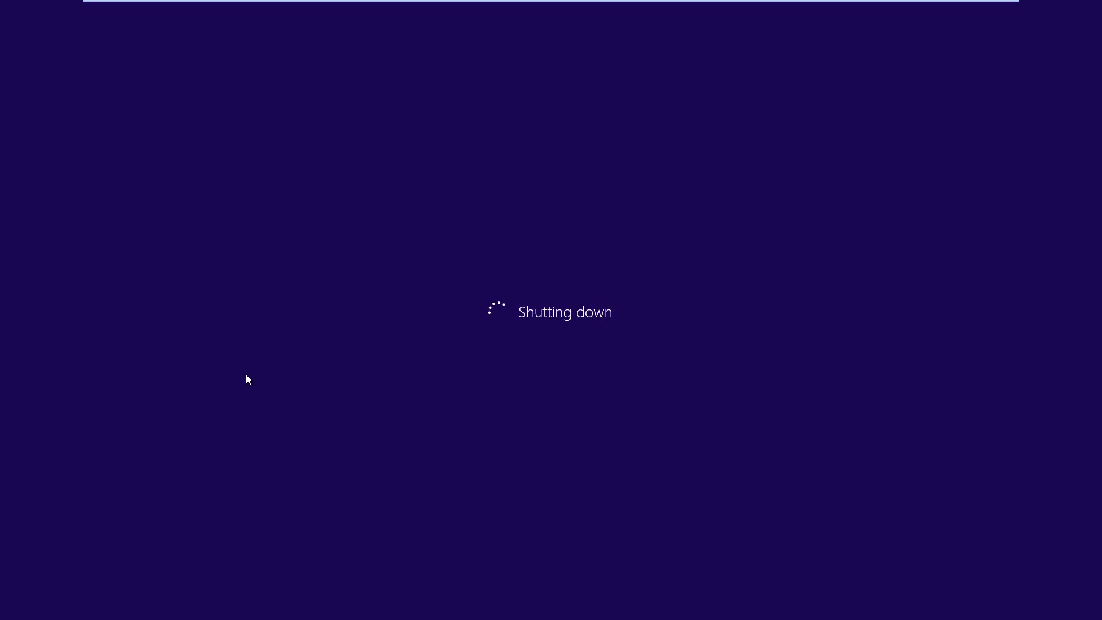